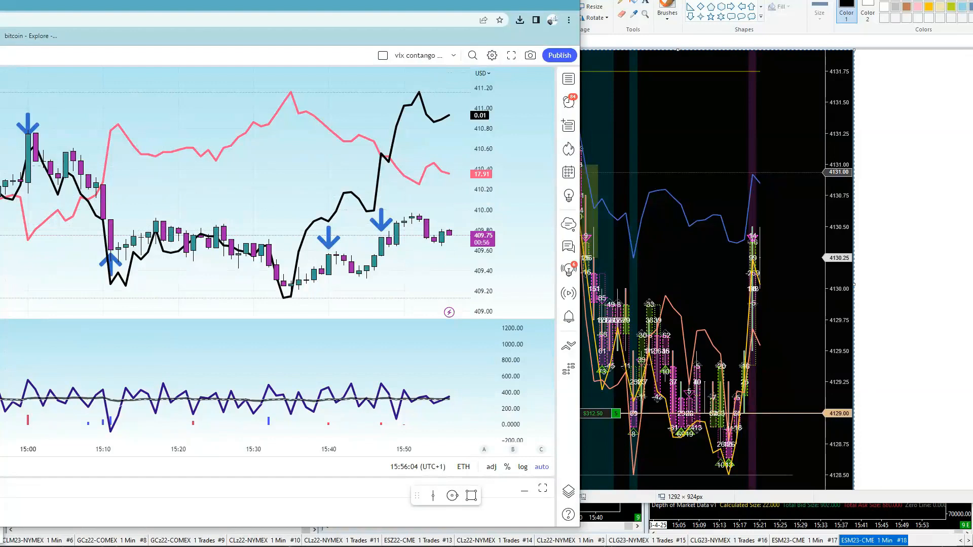
left_click(434, 253)
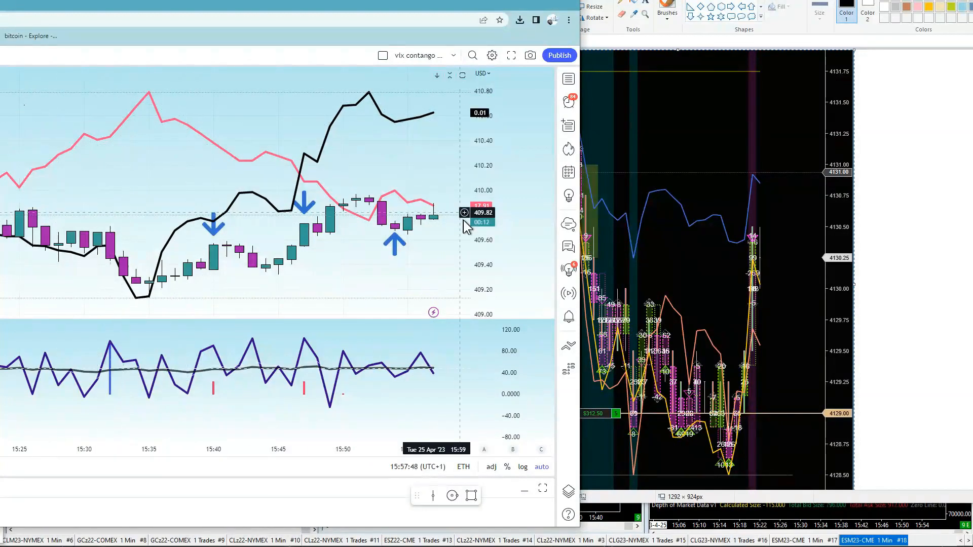
mouse_move(306, 397)
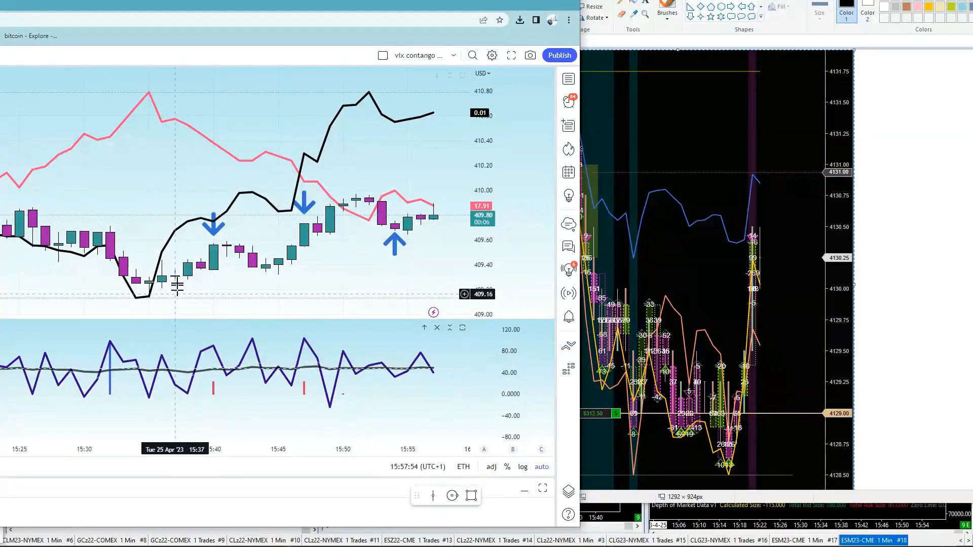
mouse_move(211, 249)
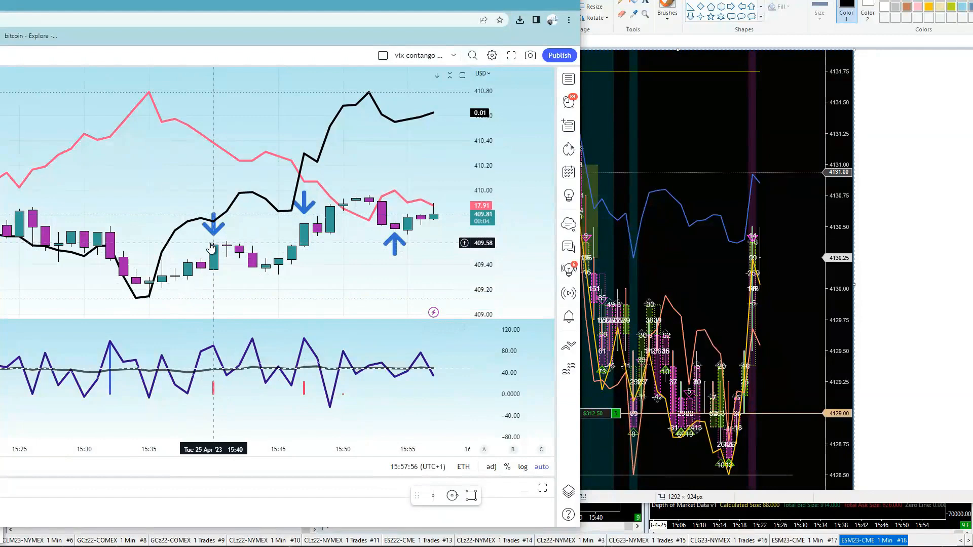